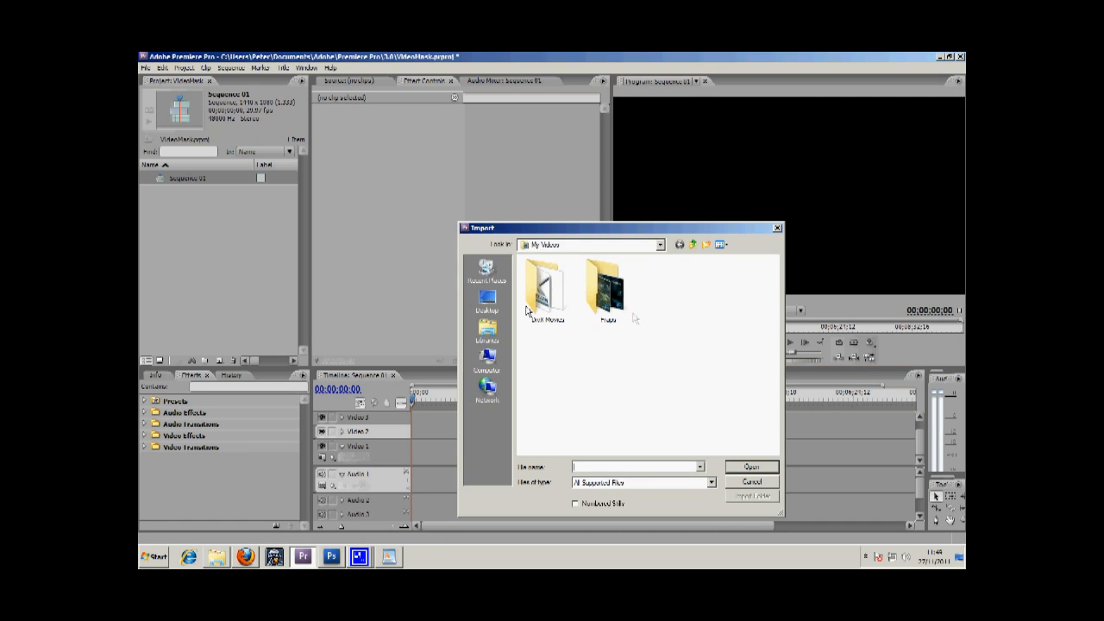
mouse_move(469, 357)
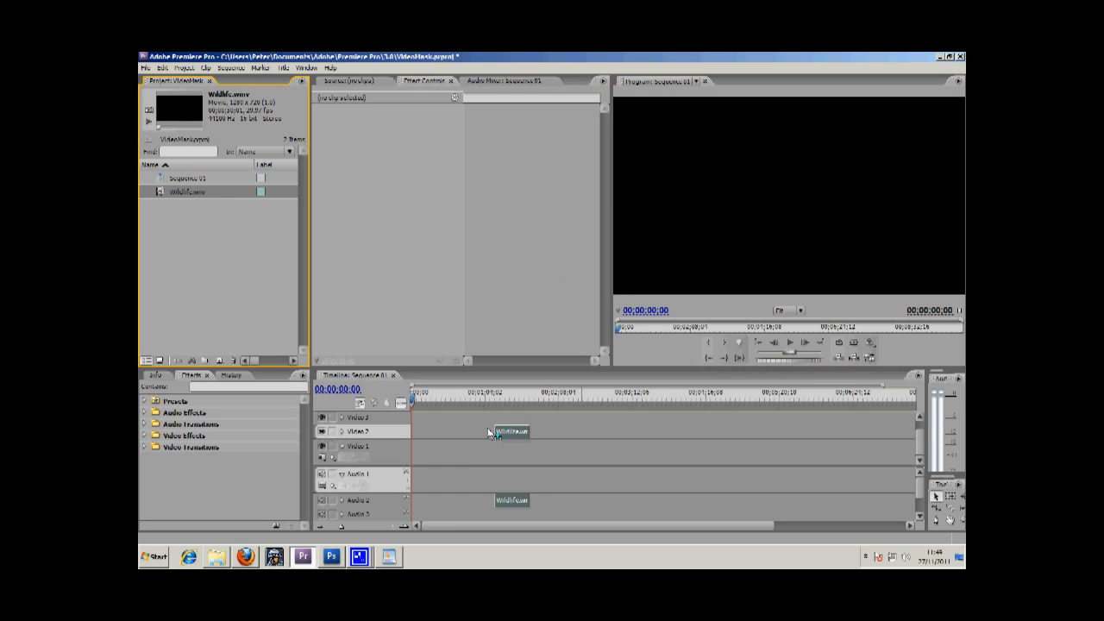
Drop Wildlife.wmv at the start of Video 1 and play it back
drag(511, 431, 429, 450)
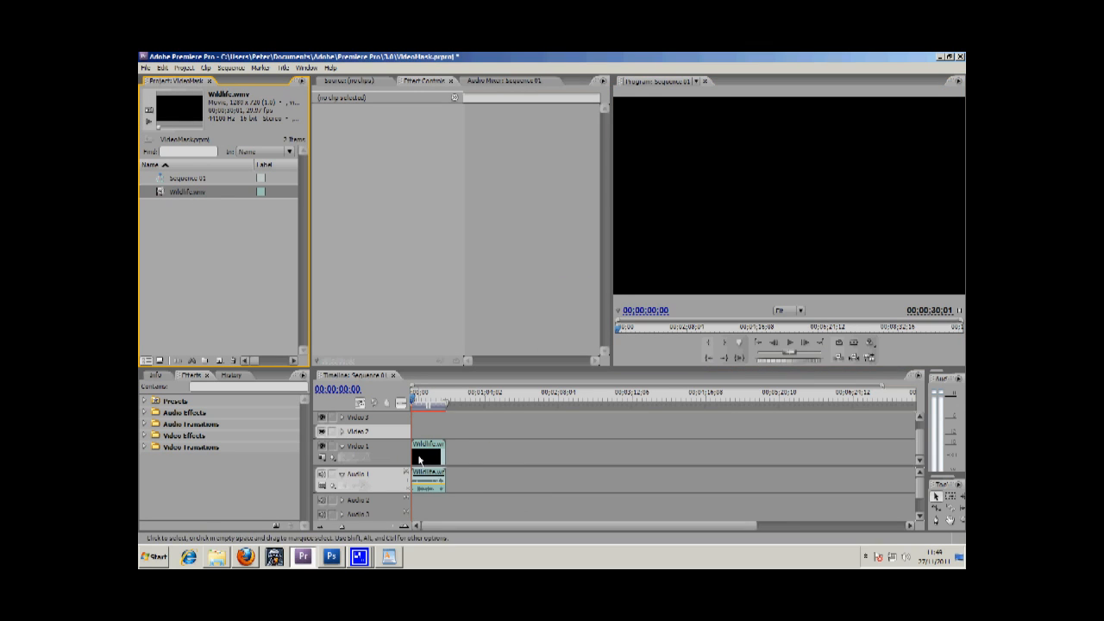
click(425, 399)
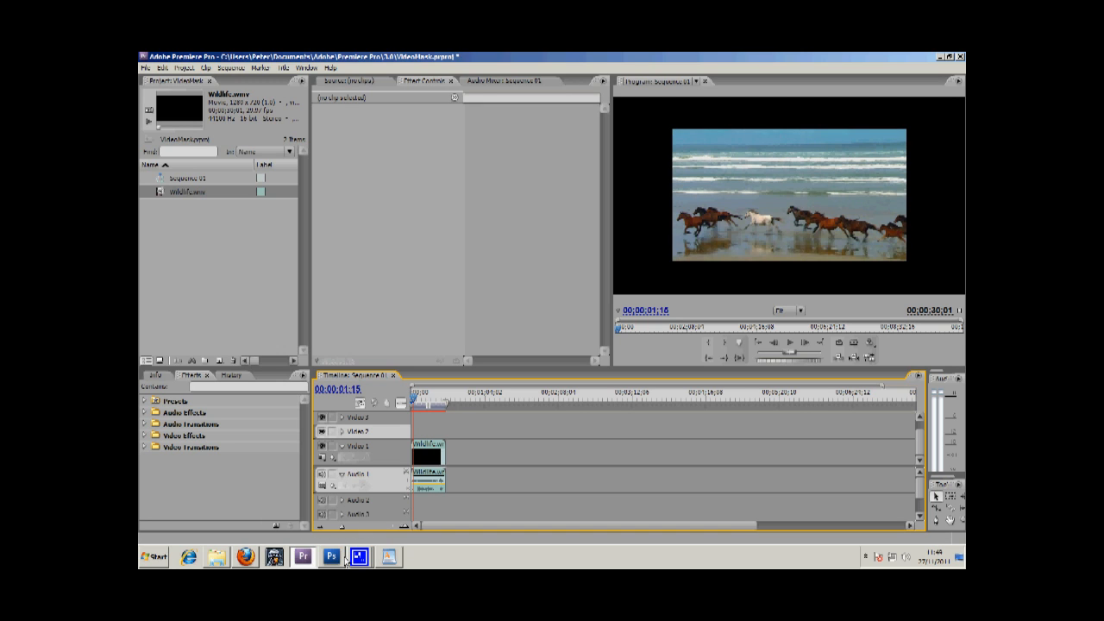
Start a new transparent Photoshop document at the default 1440×1080 size
click(331, 556)
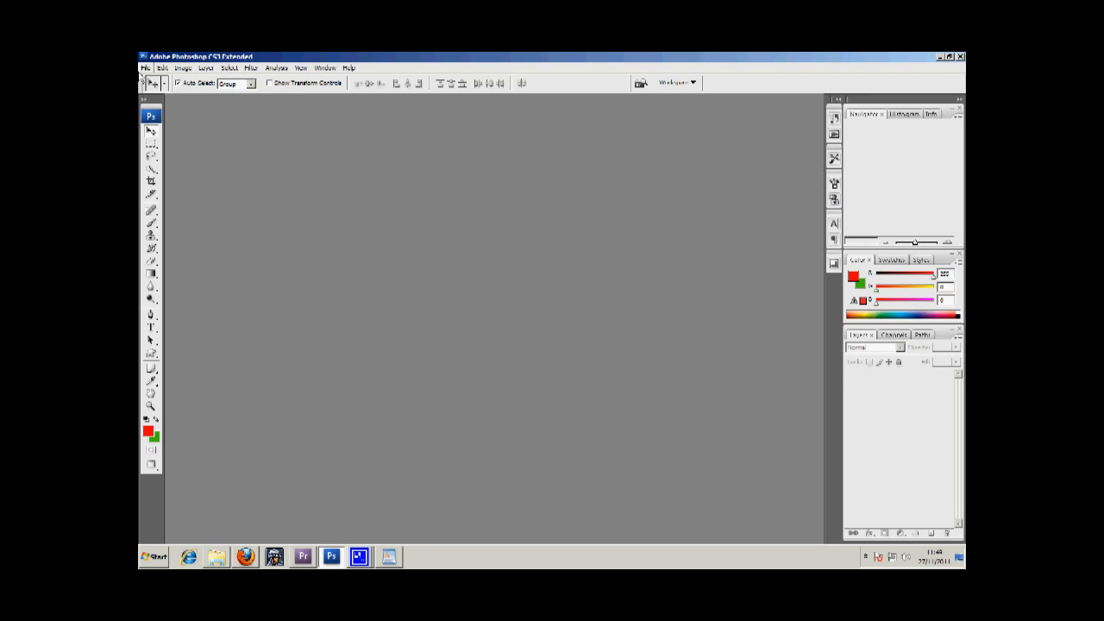
click(146, 67)
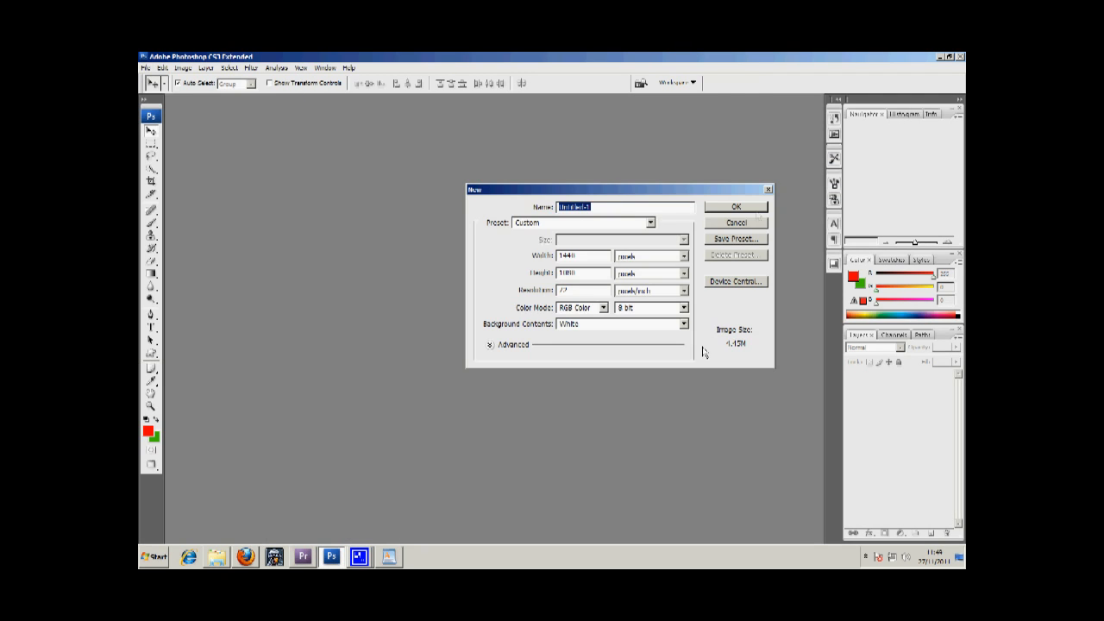
click(735, 206)
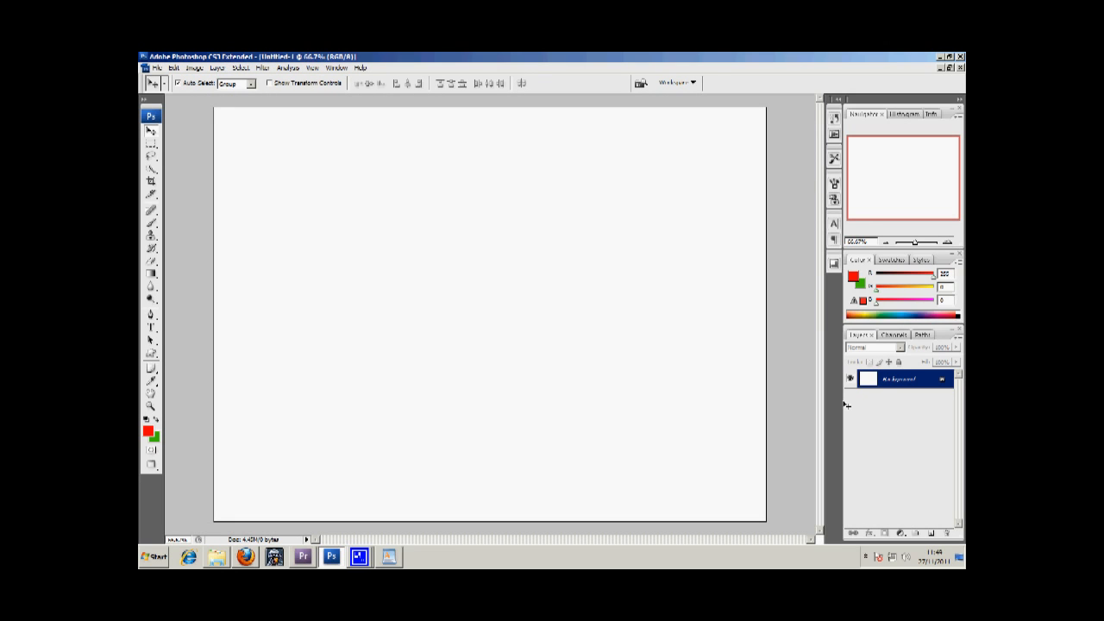
click(889, 533)
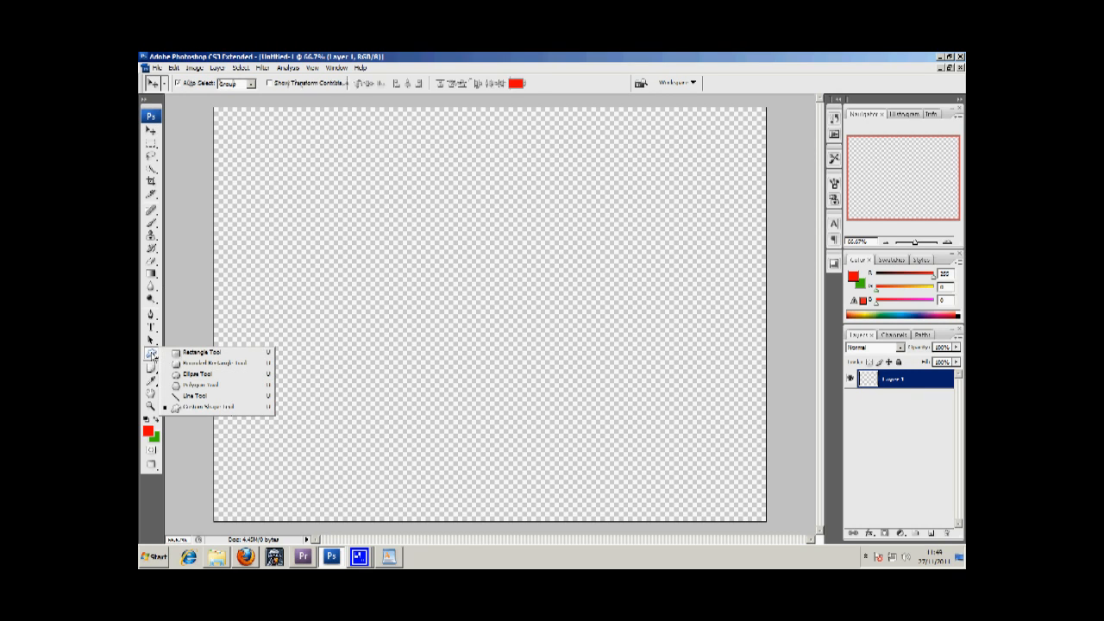
Pick a blob preset with the Custom Shape Tool to draw the red shape
click(208, 406)
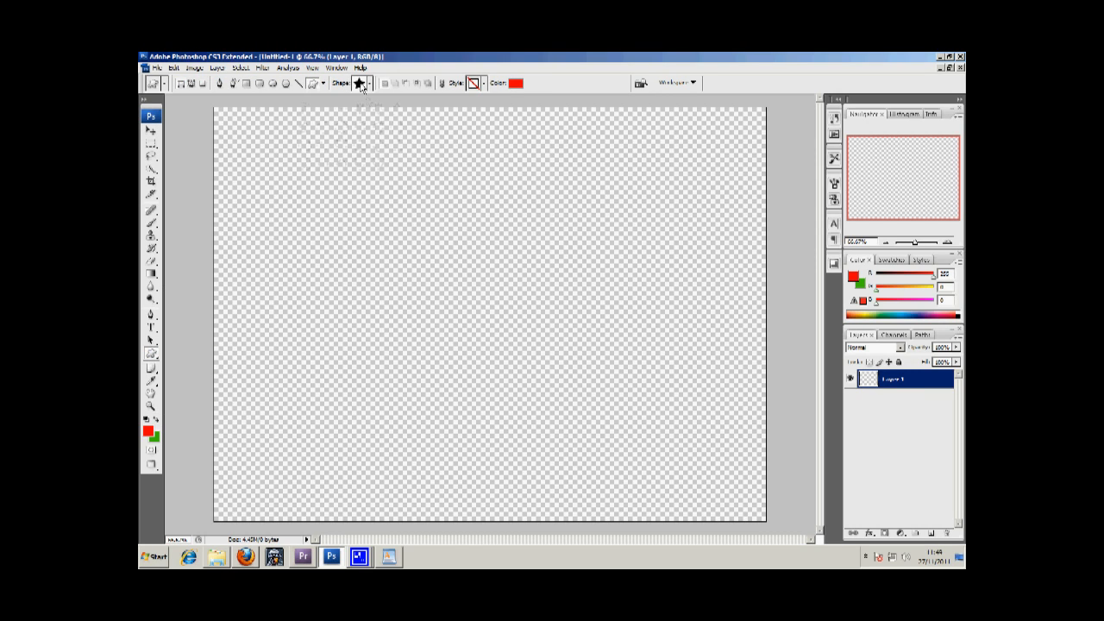
click(366, 82)
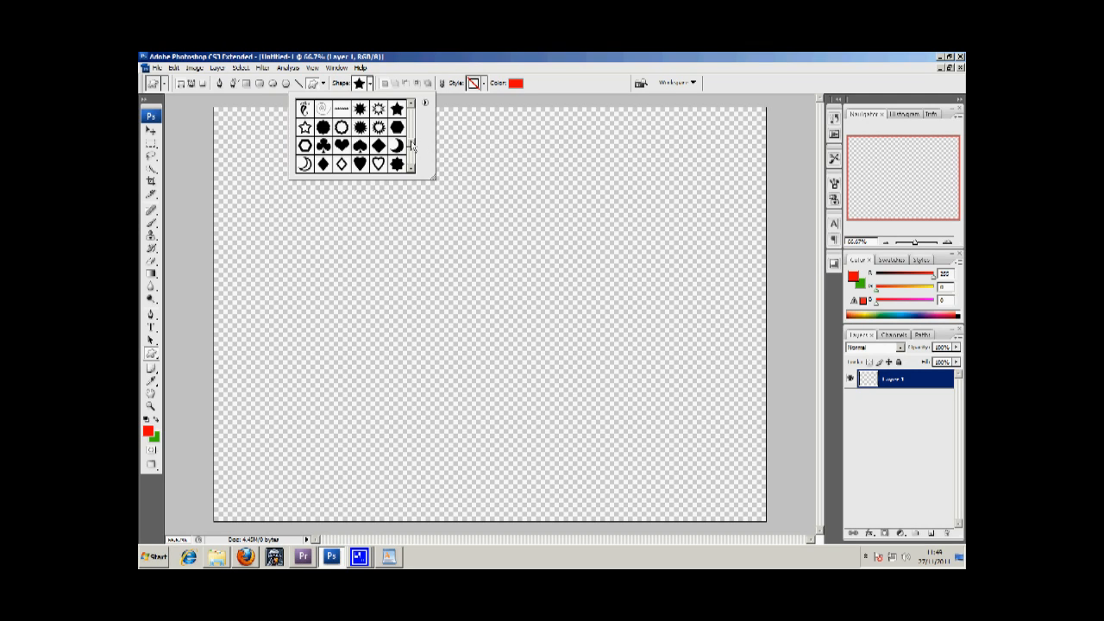
scroll(down, 3)
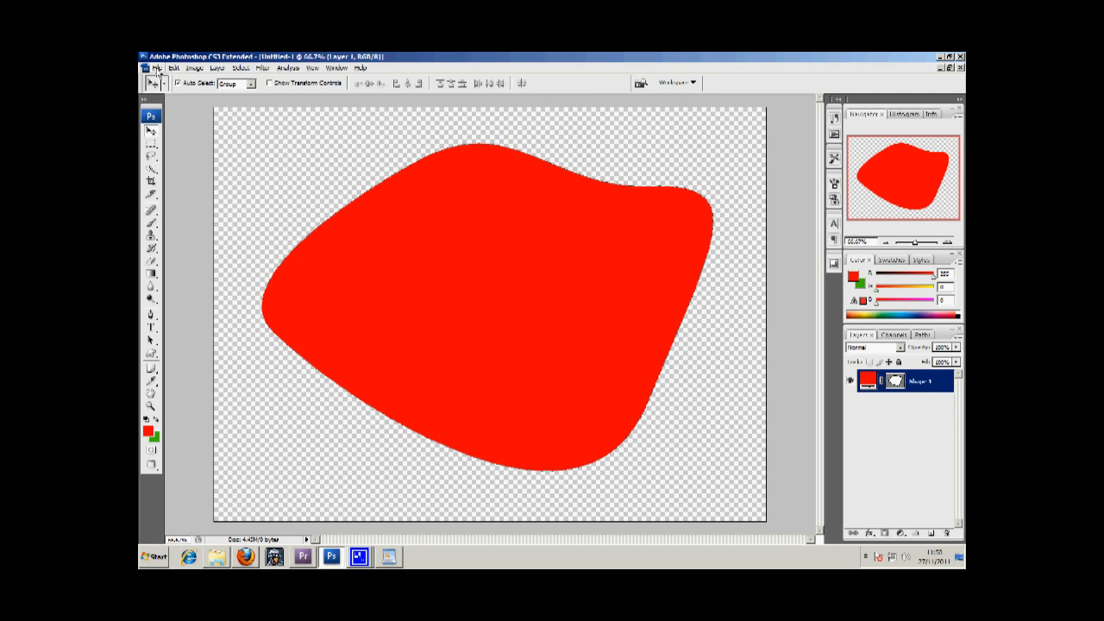
Save the blob document as mask.png on the Desktop
click(157, 69)
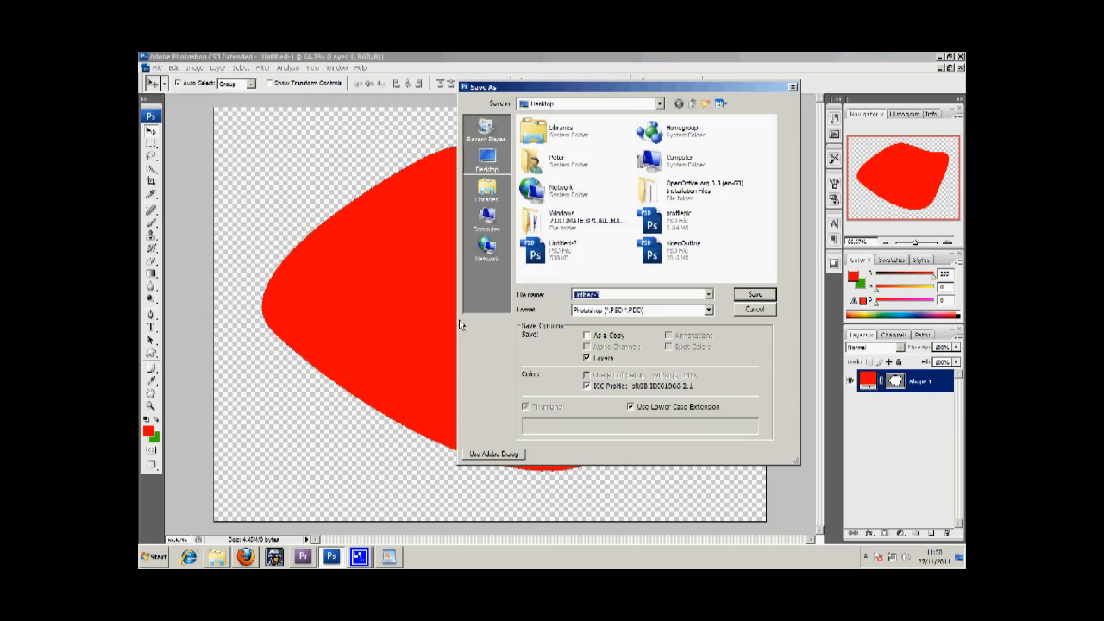
click(707, 310)
text(mask)
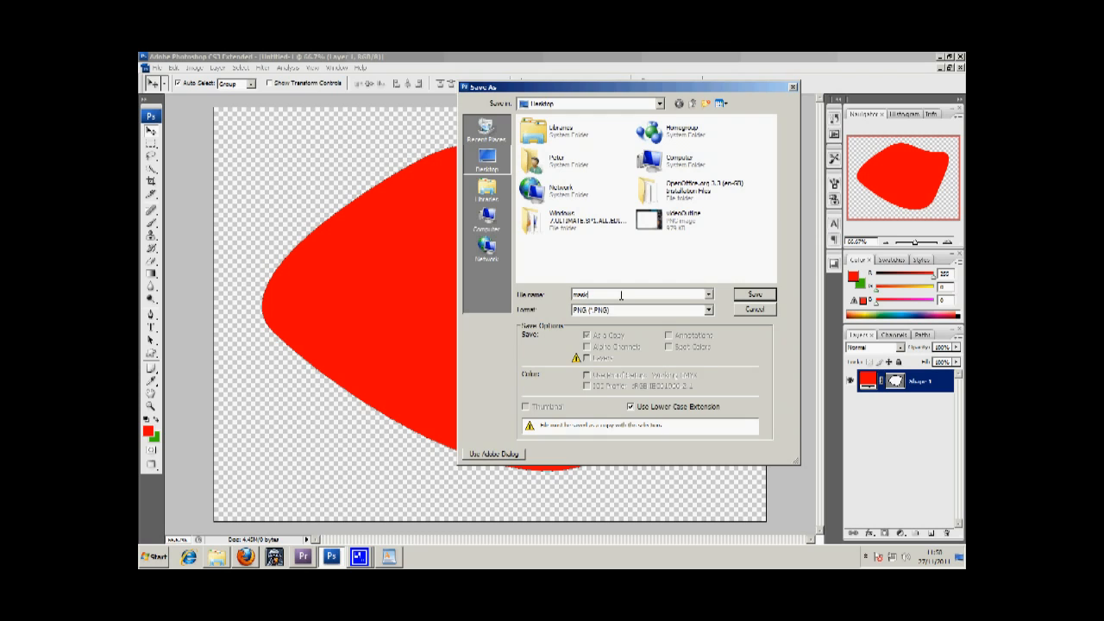
click(753, 294)
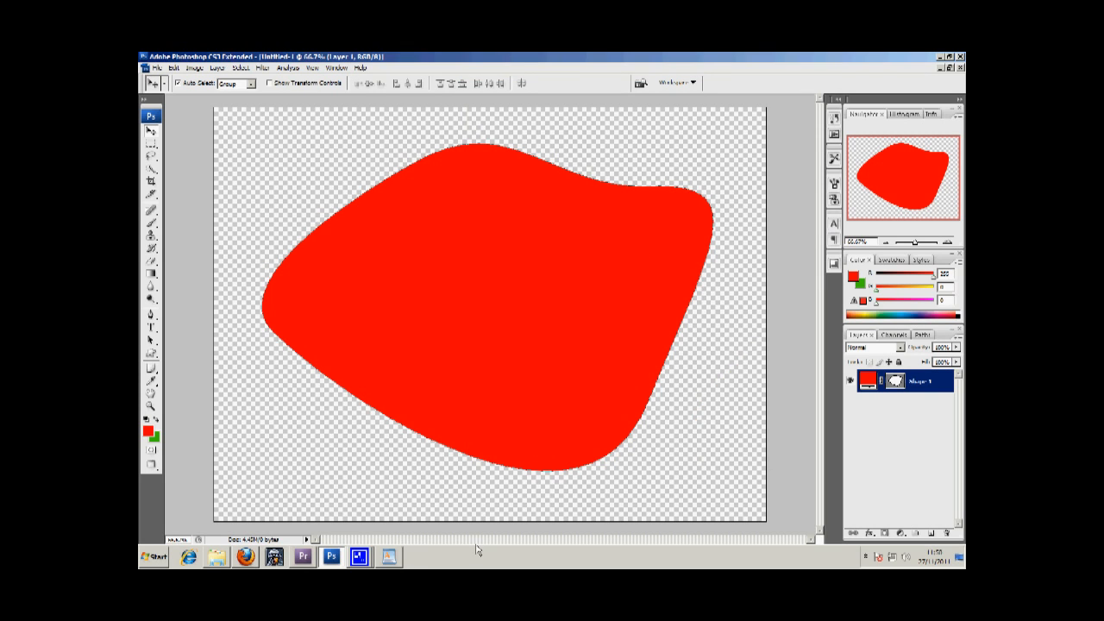
mouse_move(303, 556)
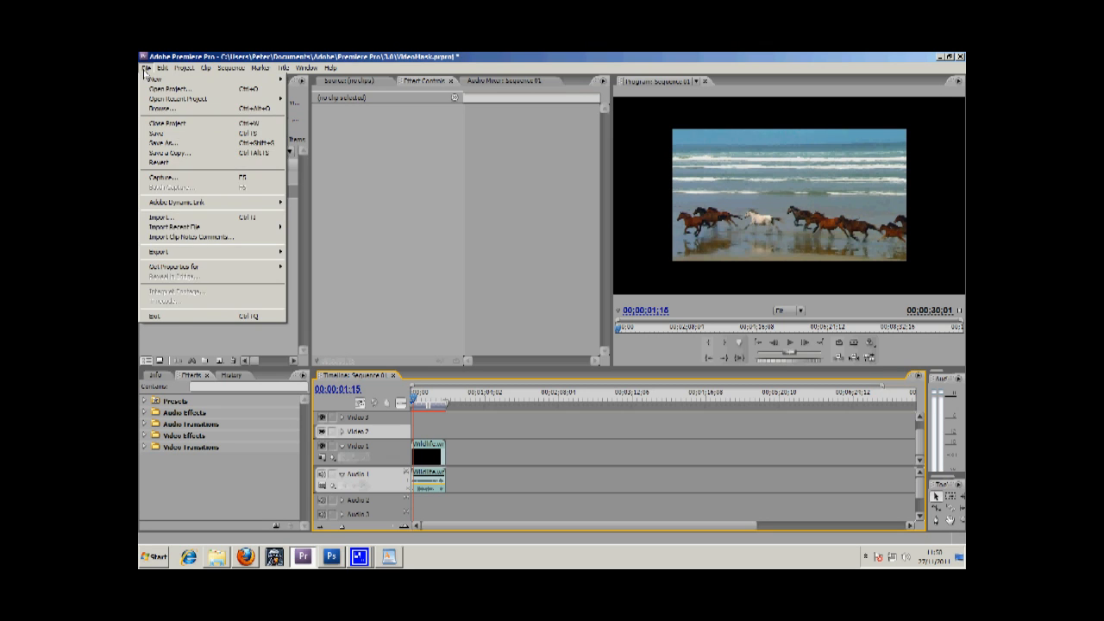
Import mask.png from the Desktop and scrub to a frame showing both clips
click(159, 216)
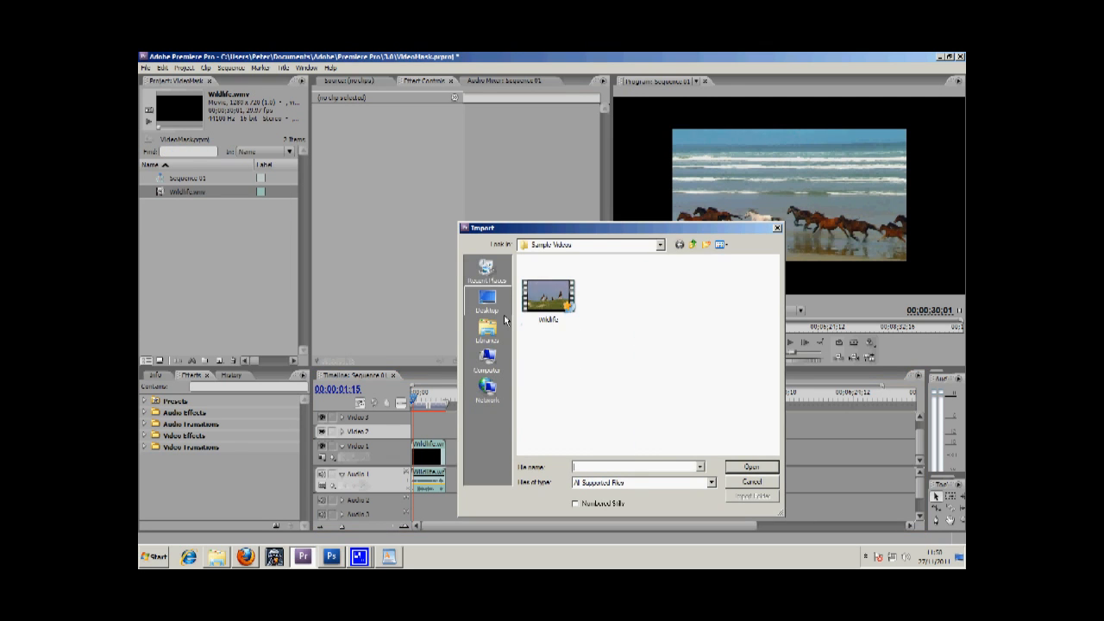
click(487, 306)
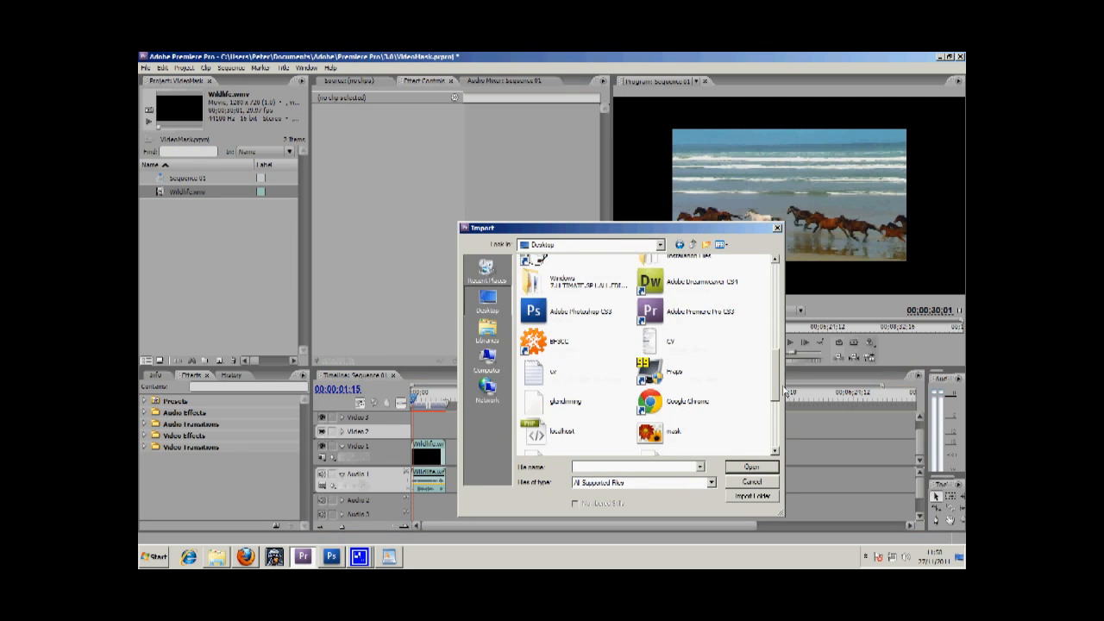
click(751, 467)
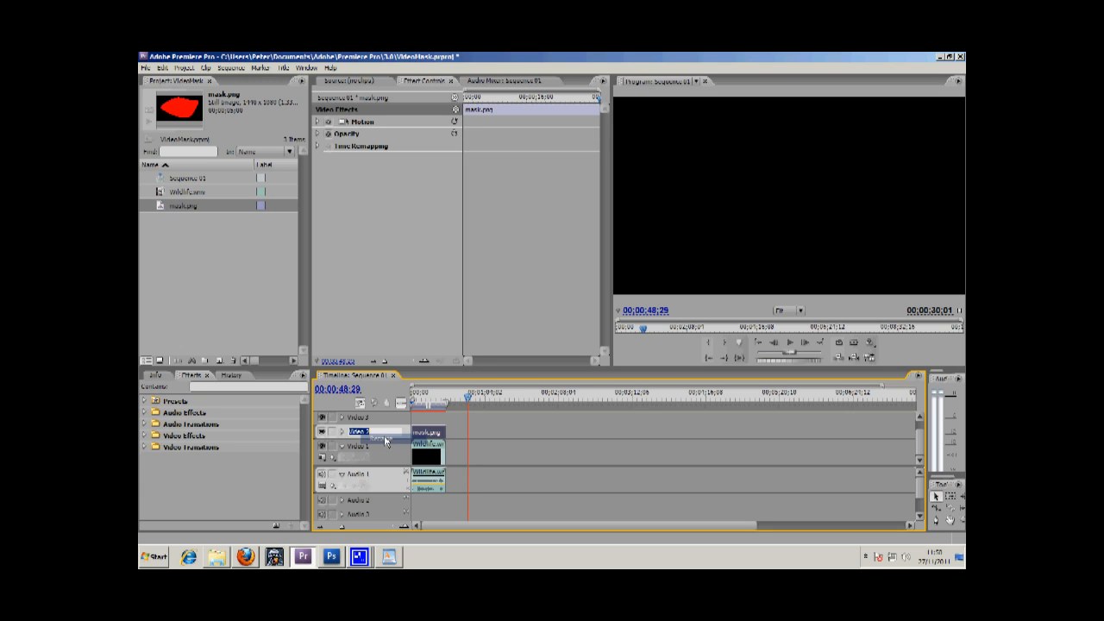
mouse_move(404, 441)
text(Mask Layer)
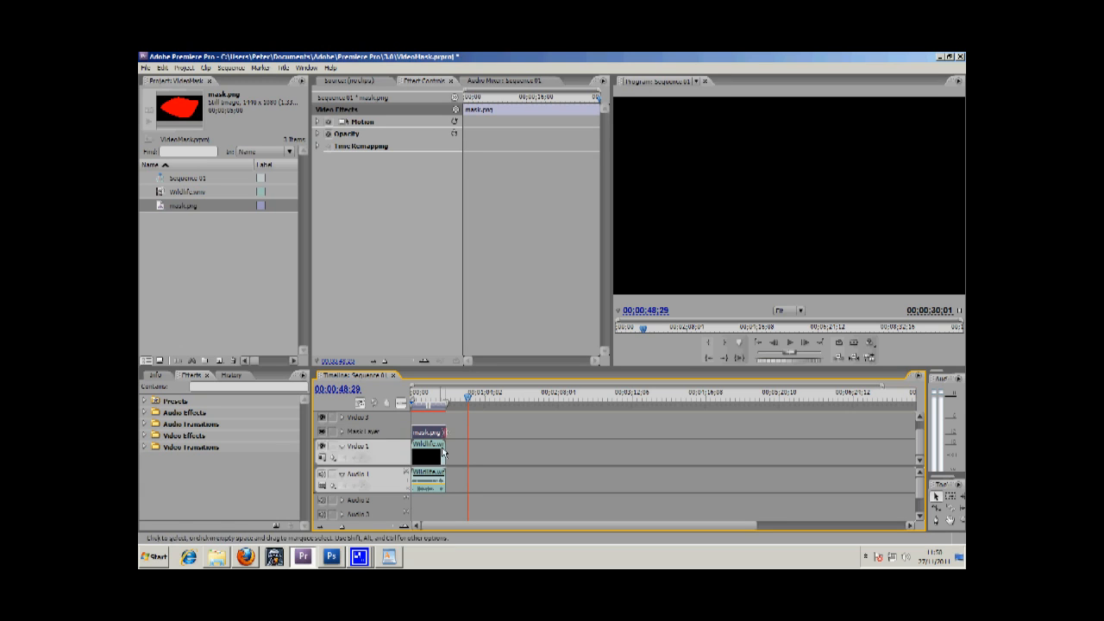
drag(464, 396, 424, 397)
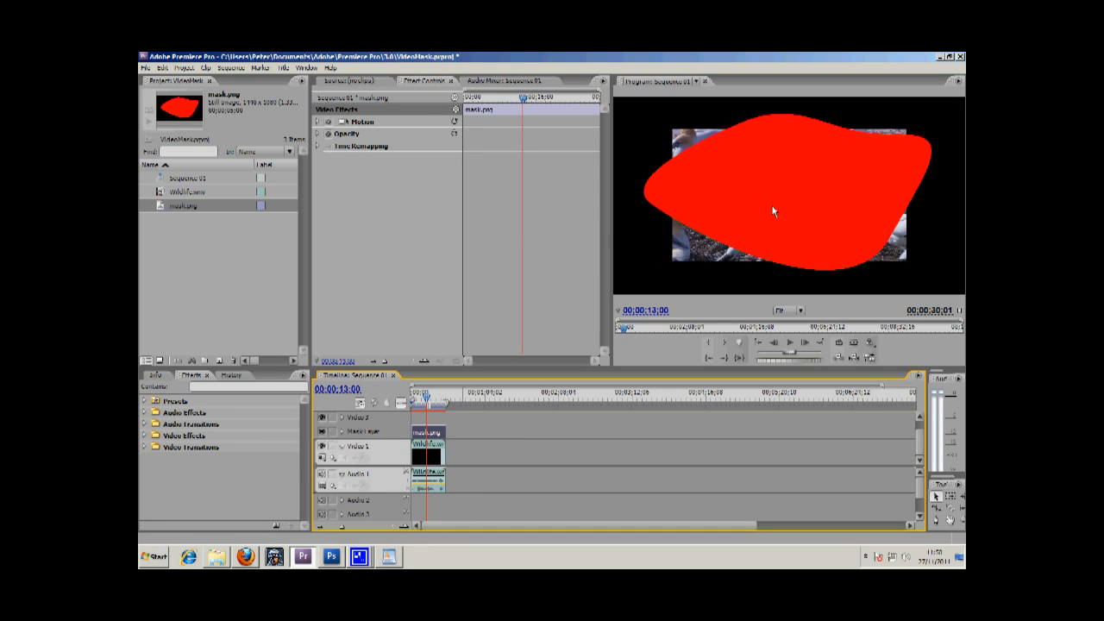
Show a frame around 00:00:13:00 with the red blob over the gannet footage
click(349, 122)
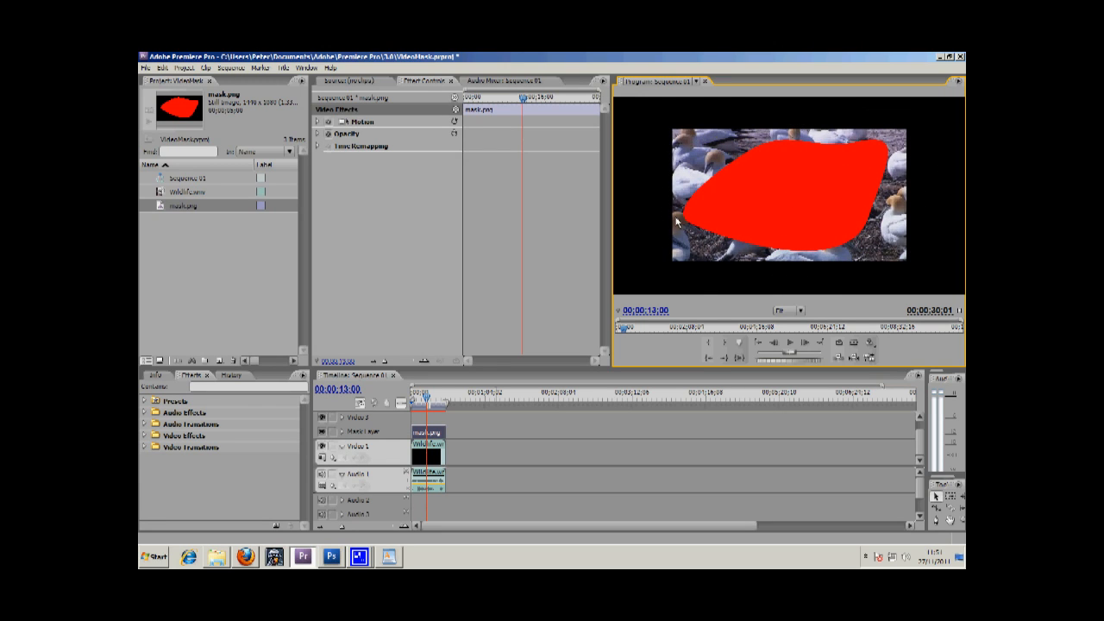
mouse_move(302, 200)
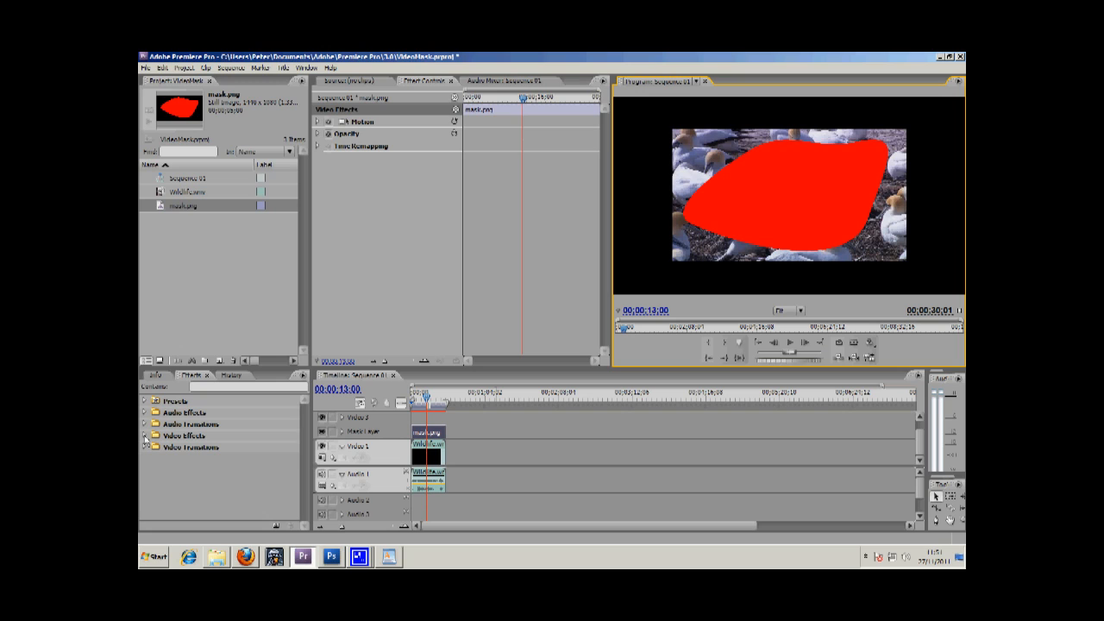
Drag Track Matte Key from Video Effects > Keying onto the Wildlife.wmv clip
click(148, 447)
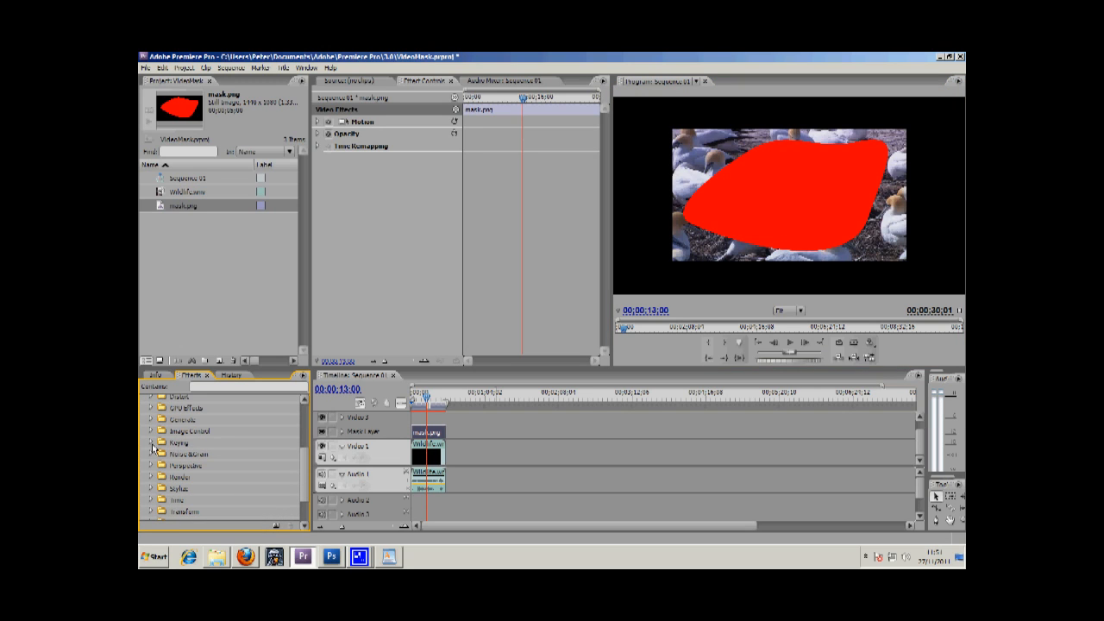
click(155, 443)
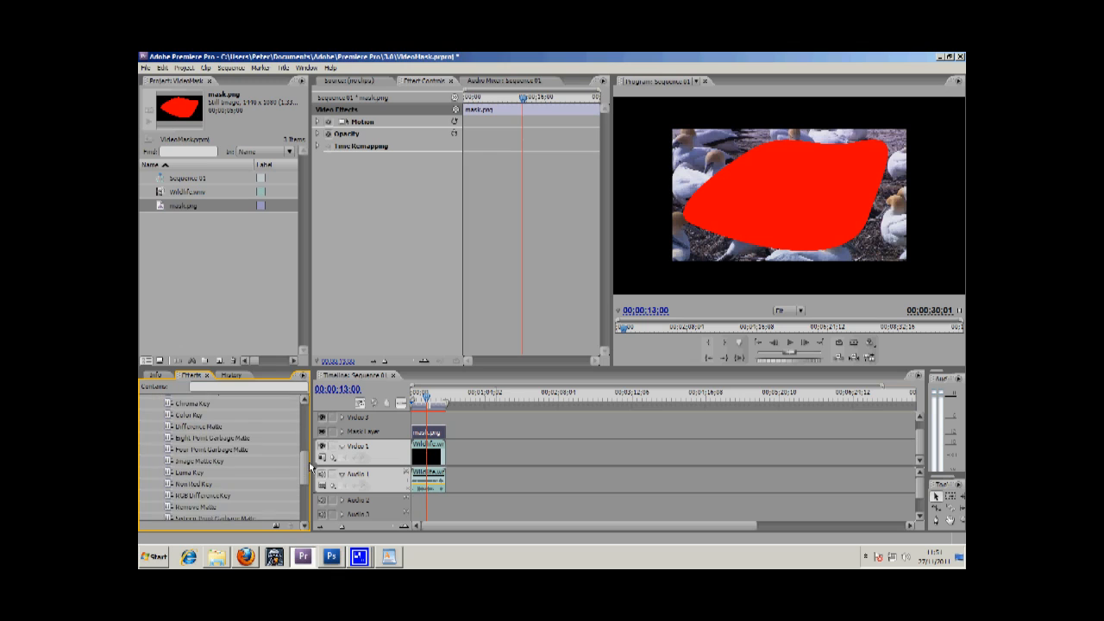
scroll(down, 3)
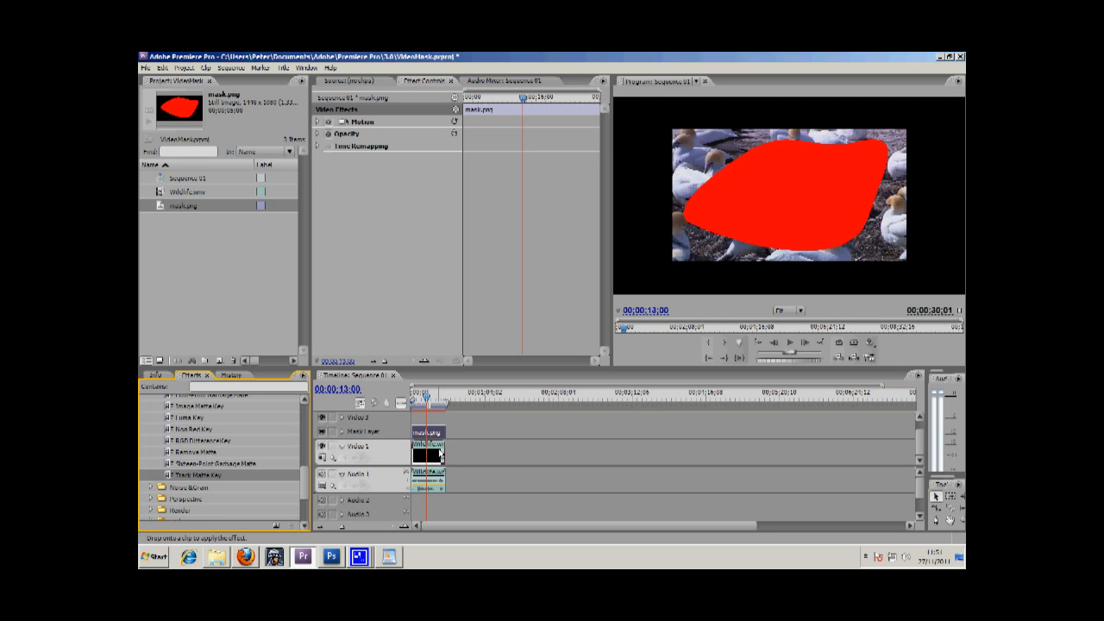
click(427, 455)
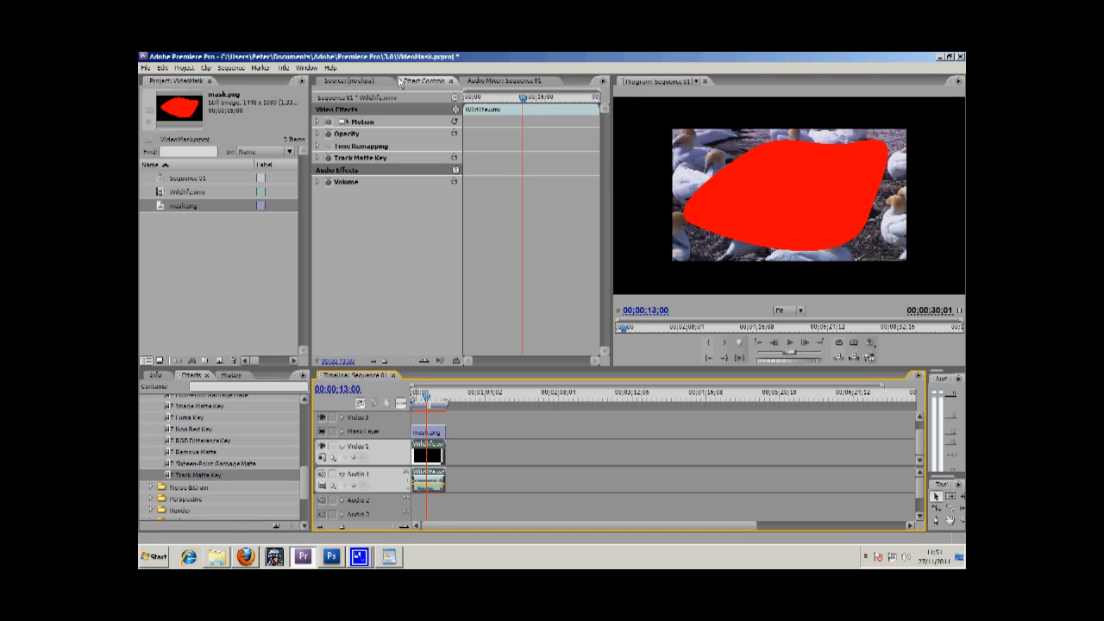
mouse_move(422, 86)
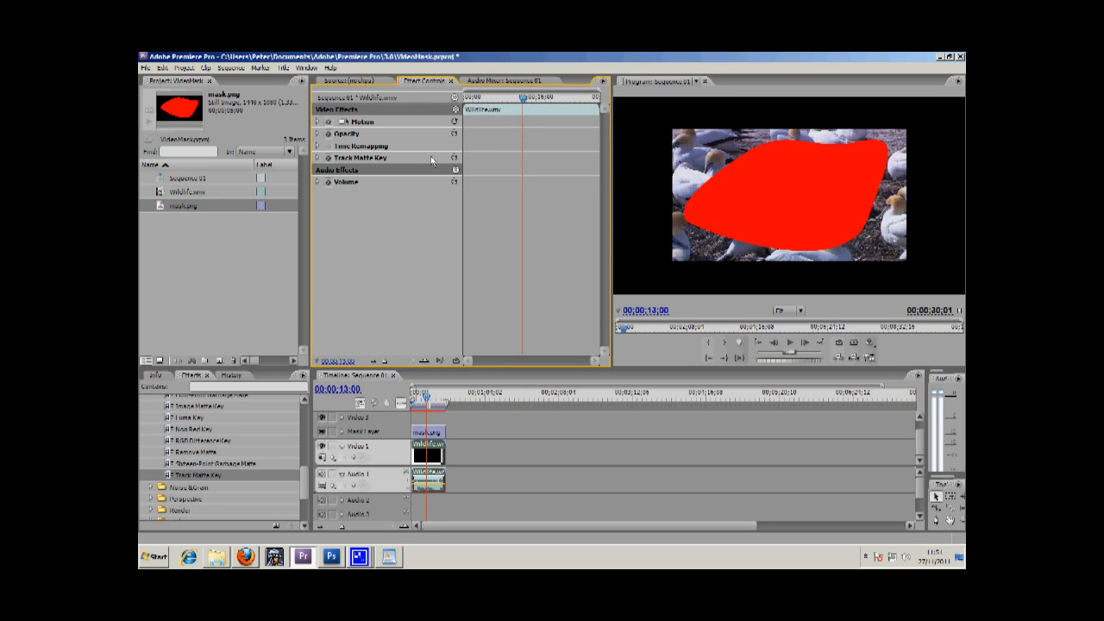
Set the Track Matte Key's Matte to Mask Layer in Effect Controls
click(323, 182)
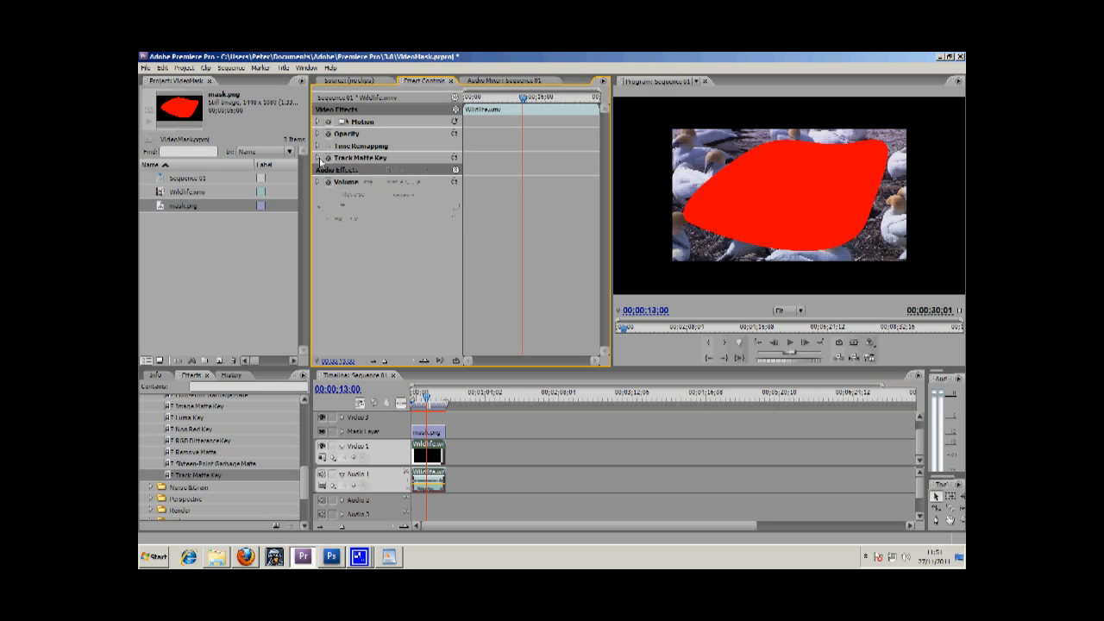
click(321, 158)
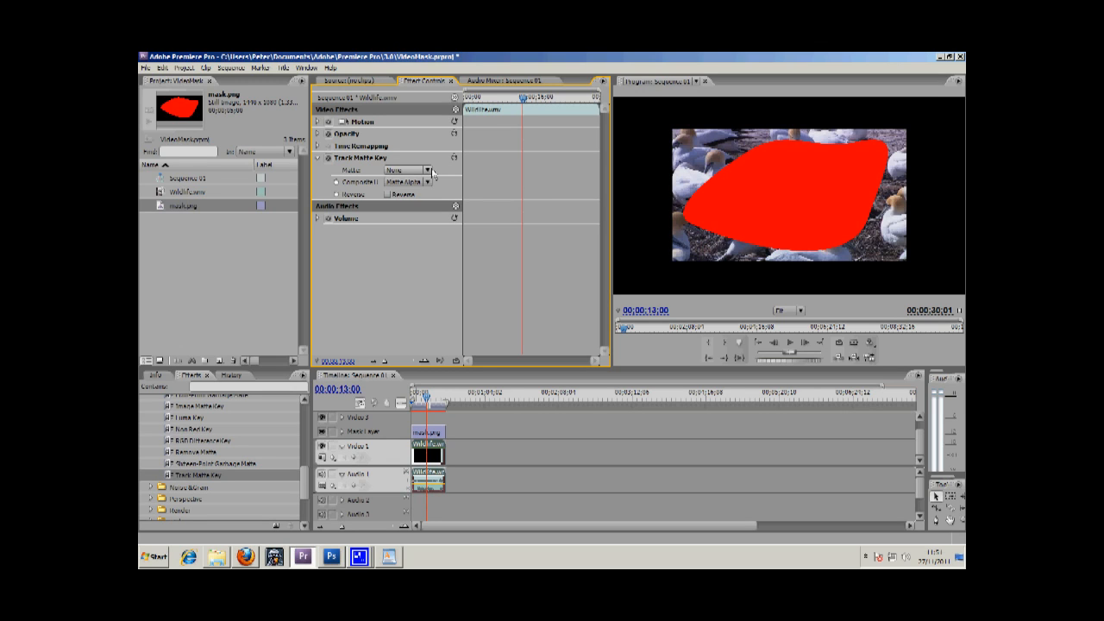
click(428, 169)
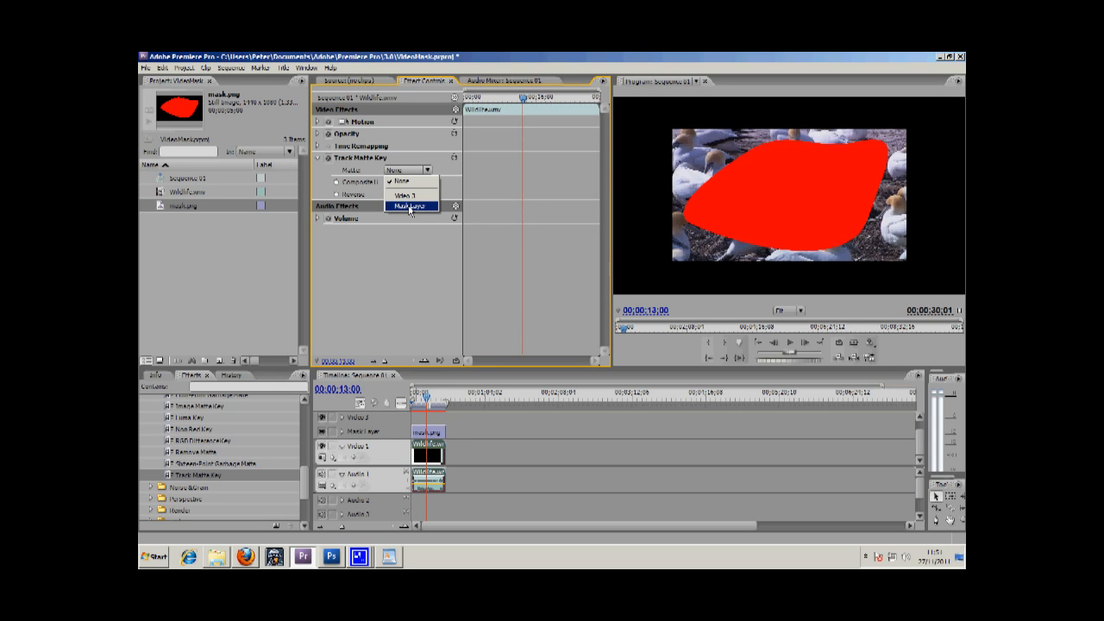
click(412, 205)
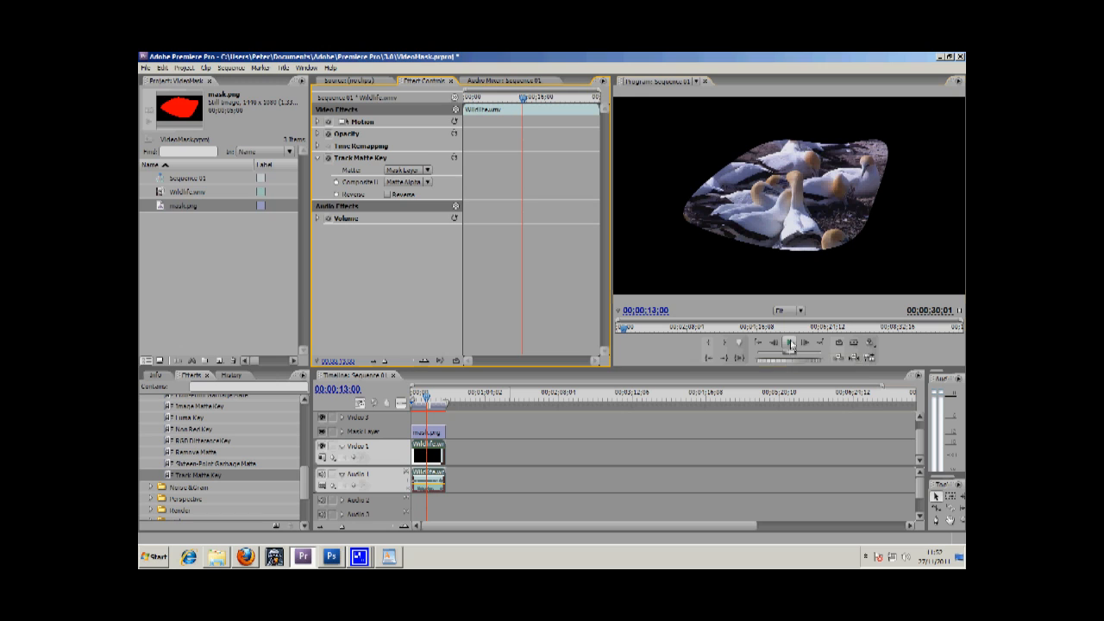
Play the masked sequence in the Program Monitor, then stop playback
click(787, 342)
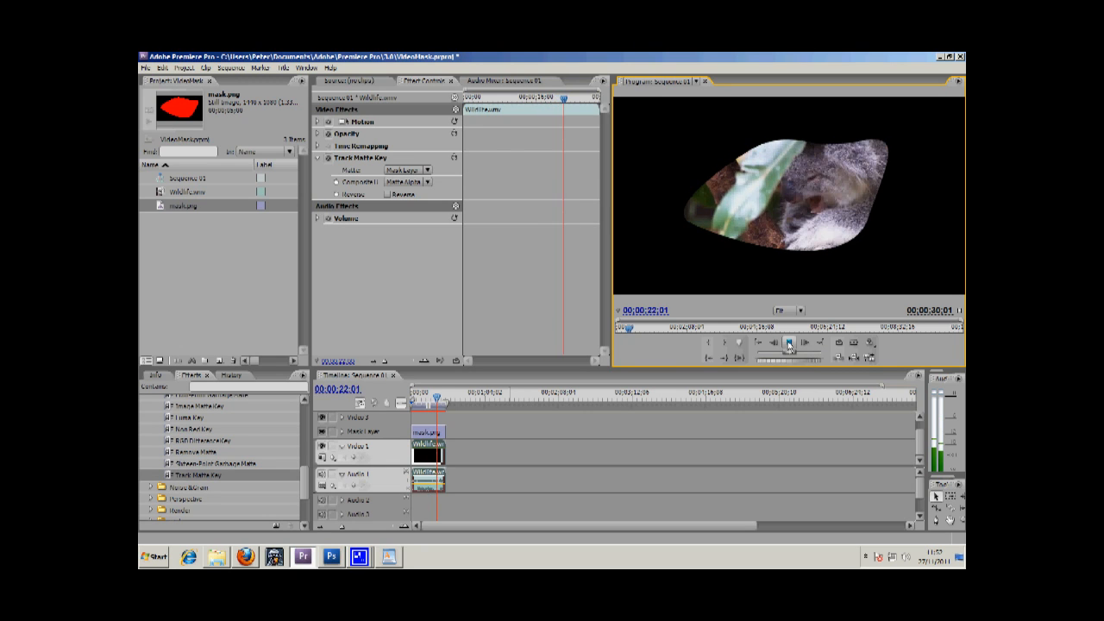
click(788, 343)
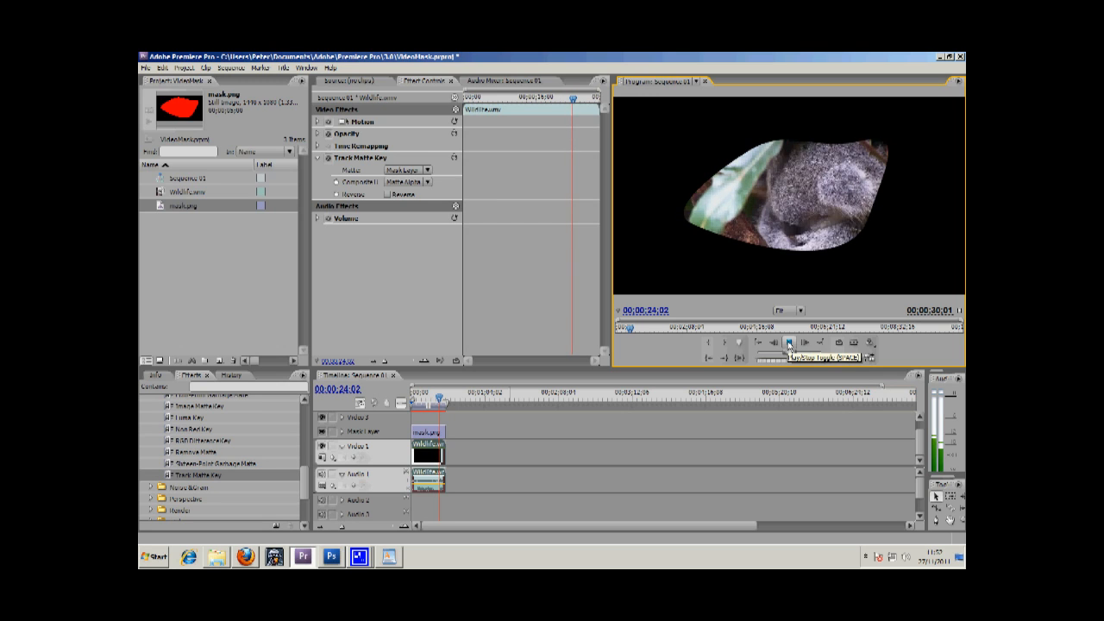